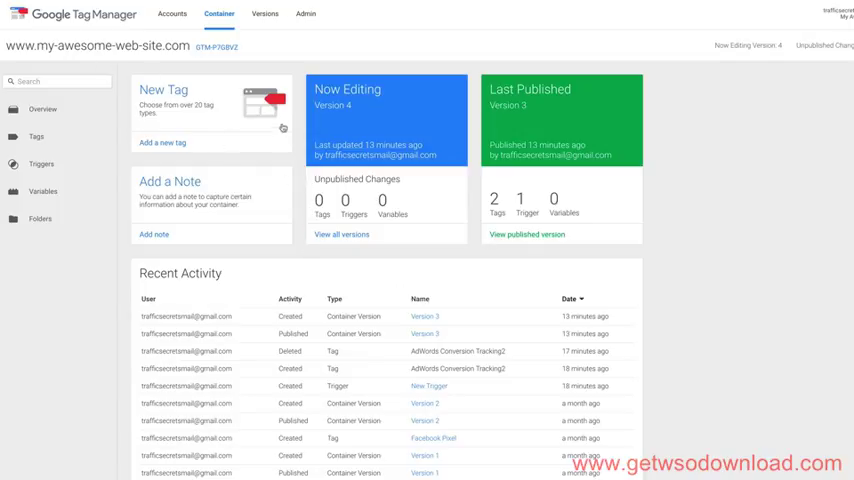
{"action": "mouse_move", "coordinate": [296, 168]}
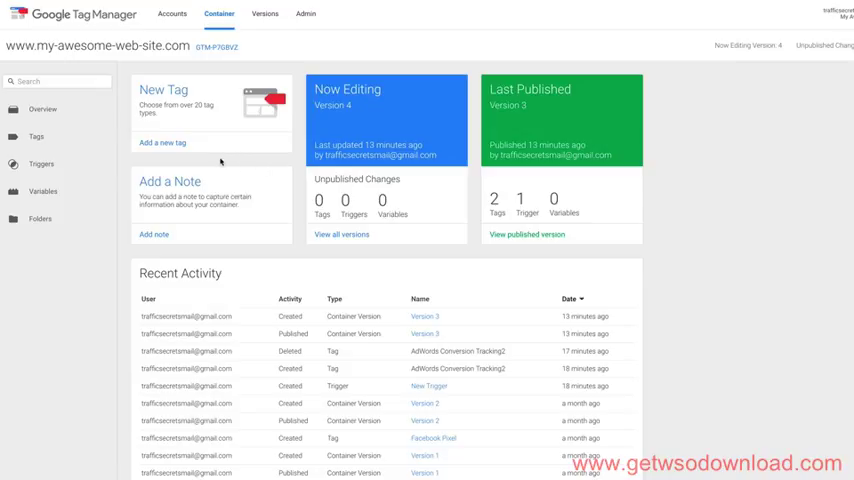
- Begin a new tag from the container Overview for my-awesome-web-site.com
{"action": "left_click", "coordinate": [160, 144]}
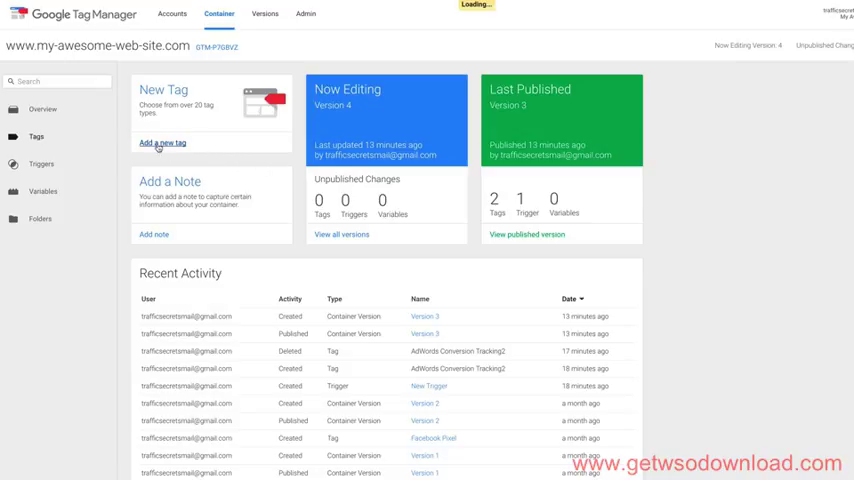
- Choose Google AdWords as the product and AdWords Conversion Tracking as the tag type
{"action": "left_click", "coordinate": [160, 144]}
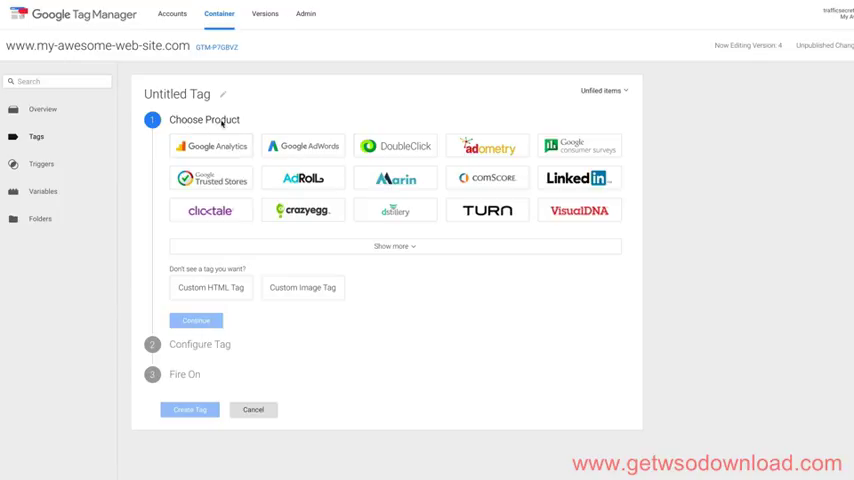
{"action": "left_click", "coordinate": [302, 146]}
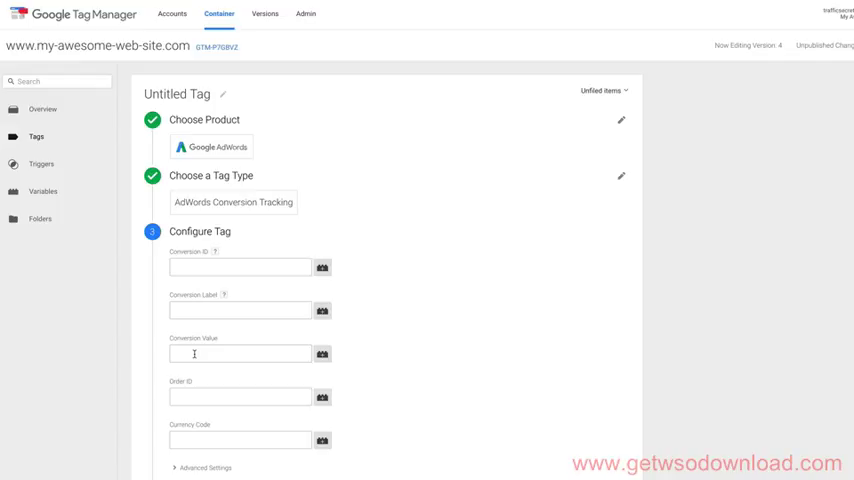
{"action": "mouse_move", "coordinate": [198, 364]}
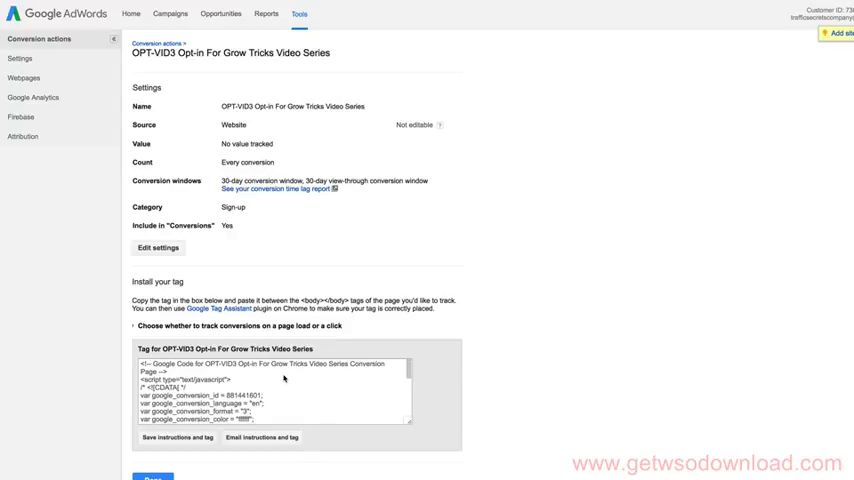
- Fill Conversion ID and Conversion Label with the google_conversion_id and google_conversion_label from the AdWords snippet
{"action": "scroll", "scroll_direction": "down", "scroll_amount": 3}
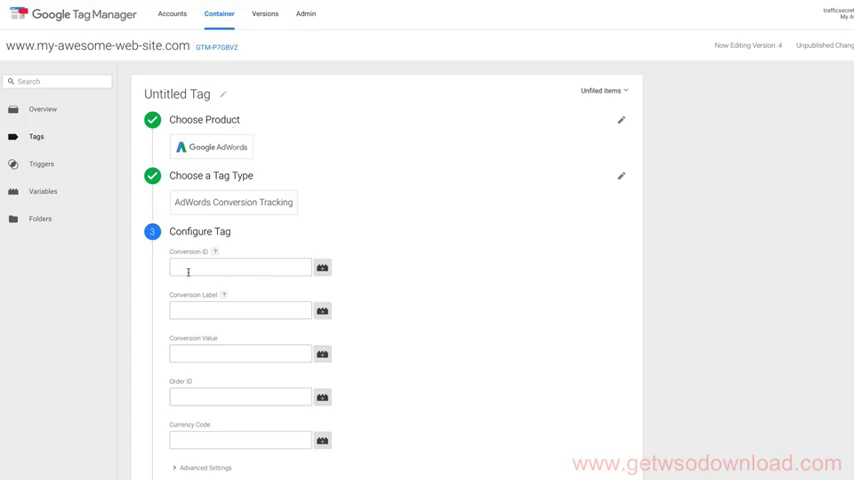
{"action": "left_click", "coordinate": [240, 268]}
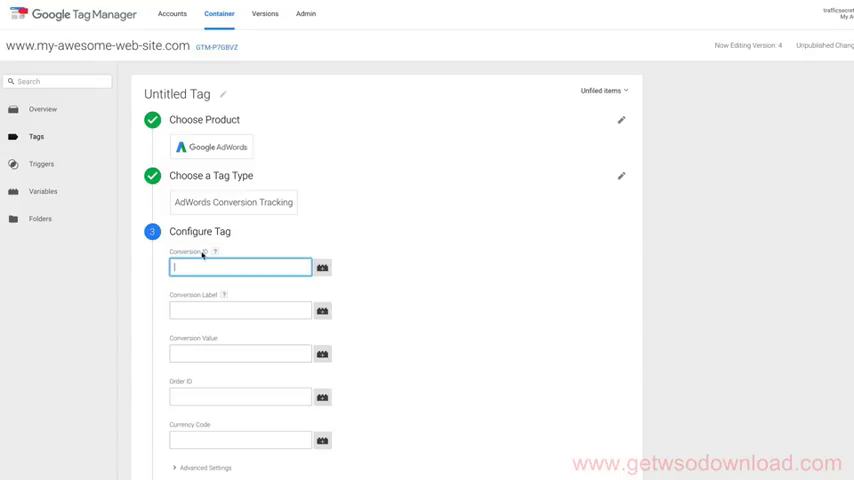
{"action": "right_click", "coordinate": [238, 268]}
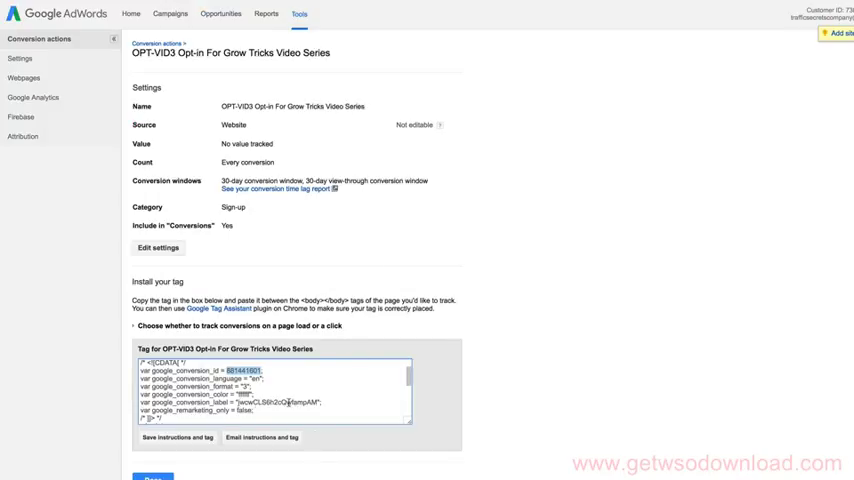
{"action": "right_click", "coordinate": [290, 400]}
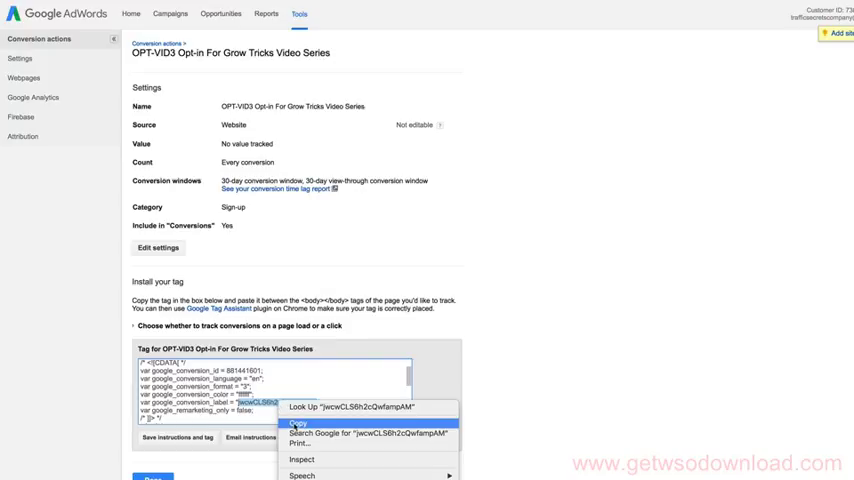
{"action": "left_click", "coordinate": [296, 422]}
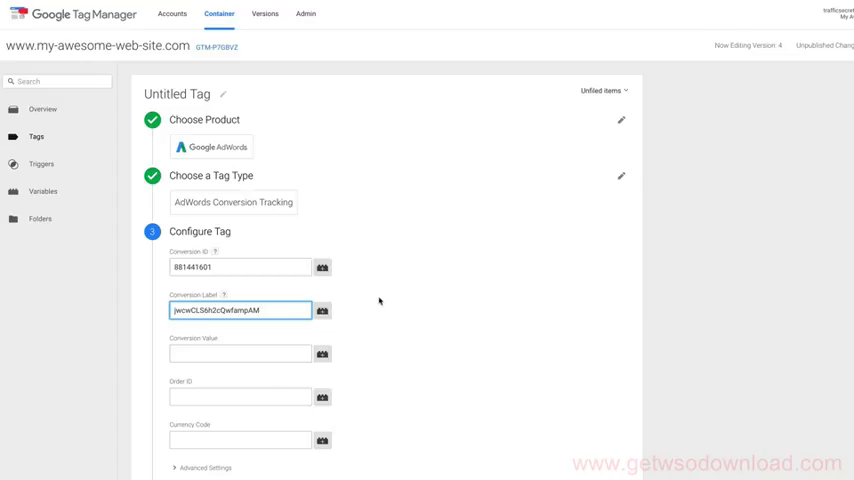
{"action": "mouse_move", "coordinate": [388, 292]}
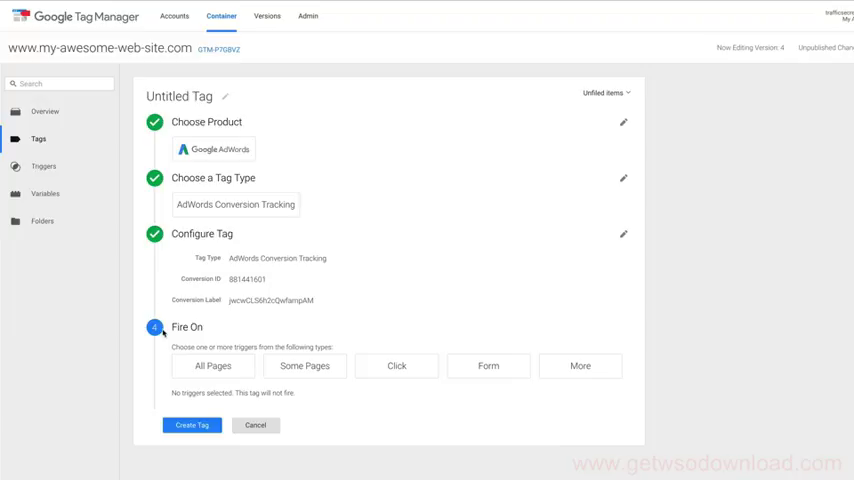
- Create a Some Pages trigger for the tag and name it 'Thank You 1'
{"action": "left_click", "coordinate": [304, 364]}
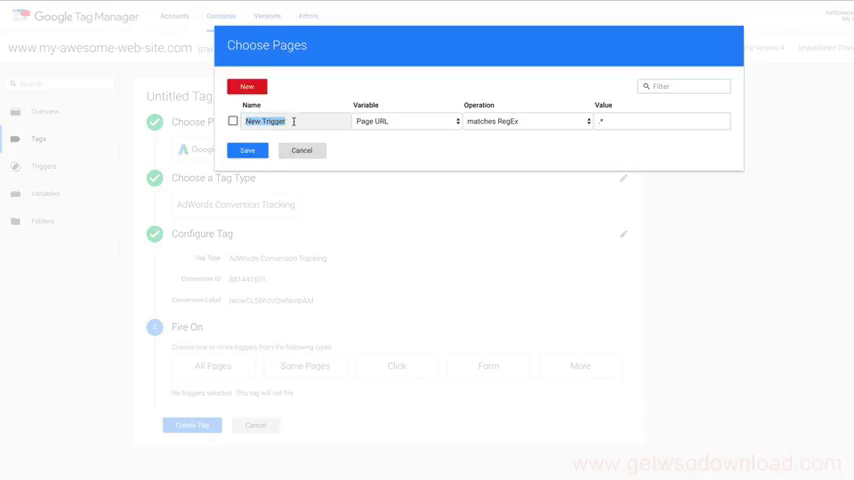
{"action": "type", "text": "Thank You 1"}
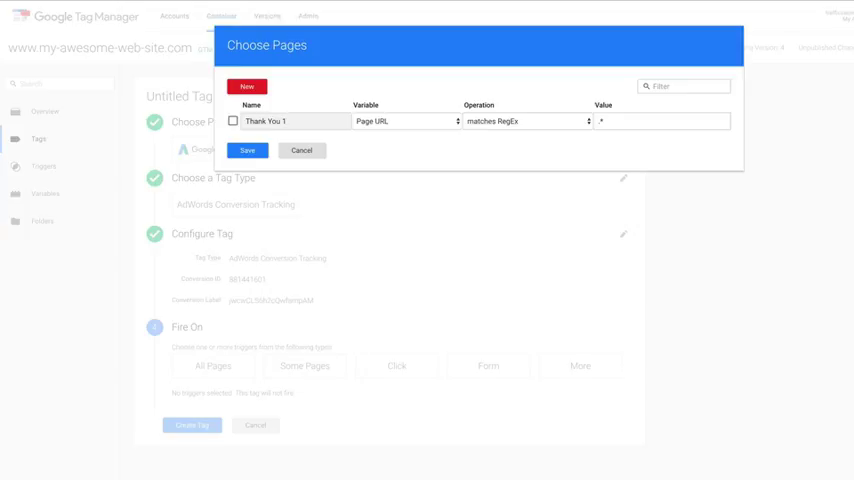
{"action": "mouse_move", "coordinate": [358, 116]}
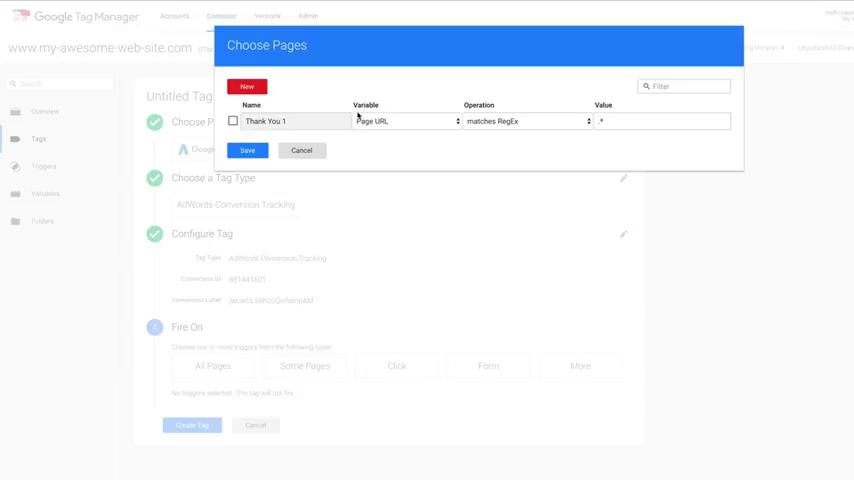
- Set the trigger condition to Page URL ends with /thankyou/
{"action": "left_click", "coordinate": [404, 120]}
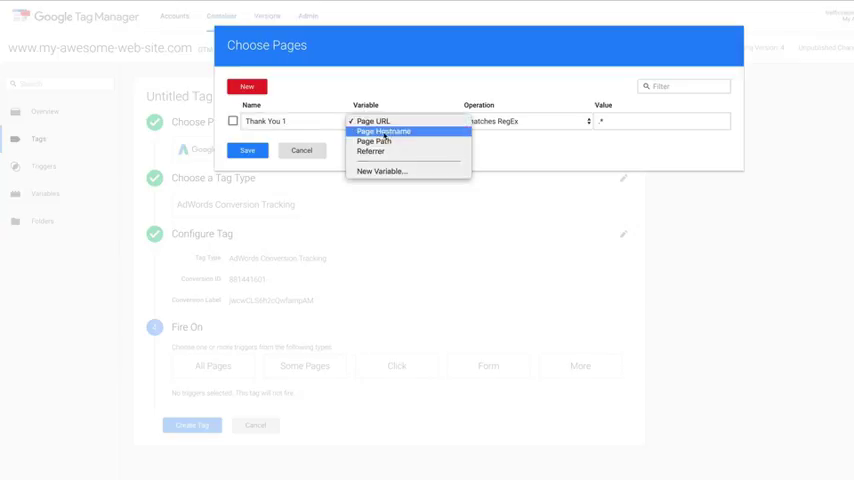
{"action": "left_click", "coordinate": [372, 120]}
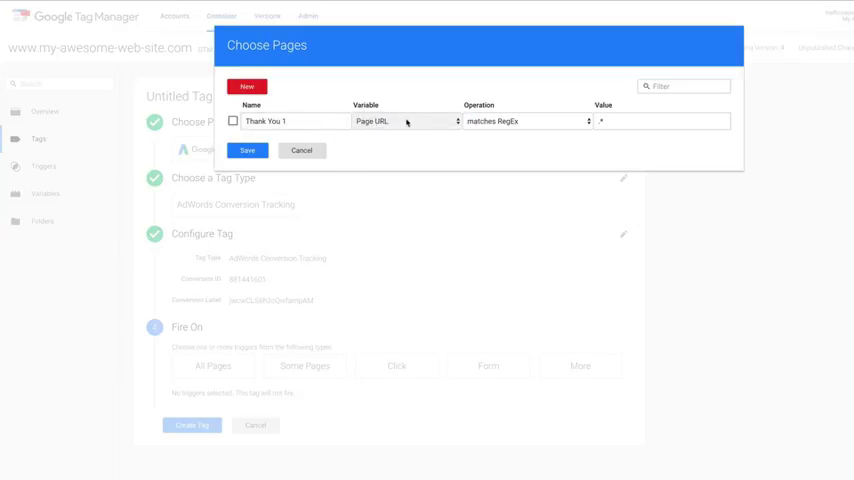
{"action": "left_click", "coordinate": [522, 120]}
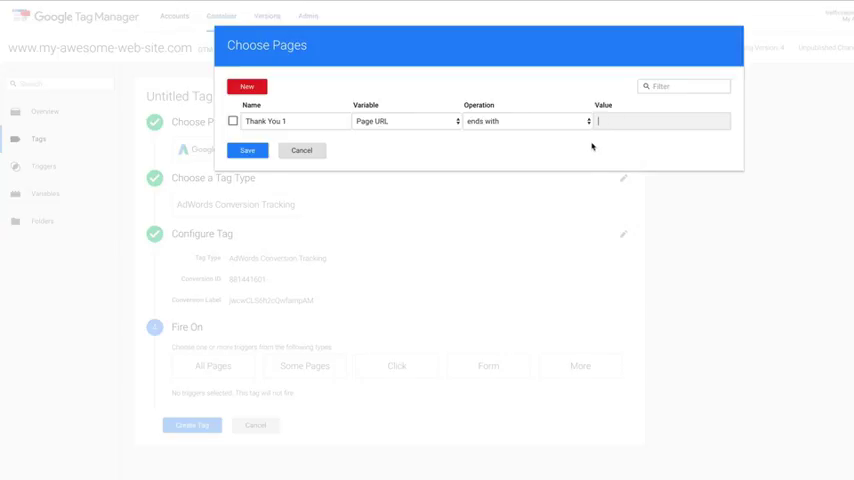
{"action": "type", "text": "/"}
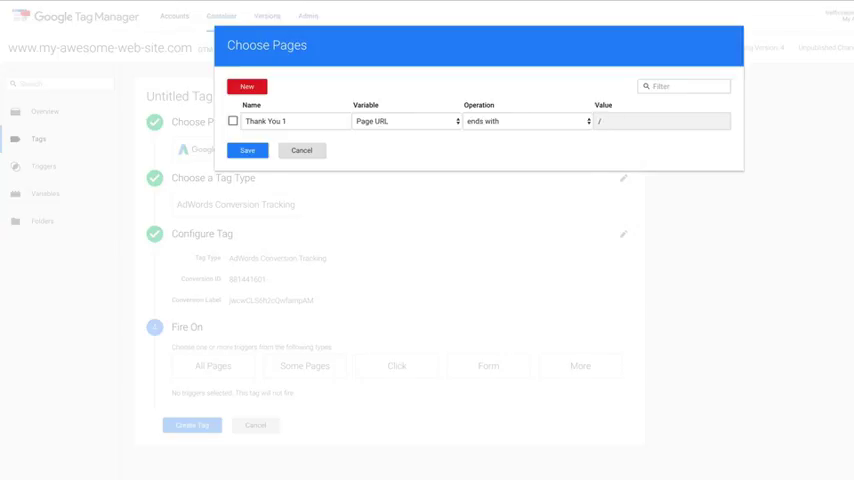
{"action": "type", "text": "thankyou1"}
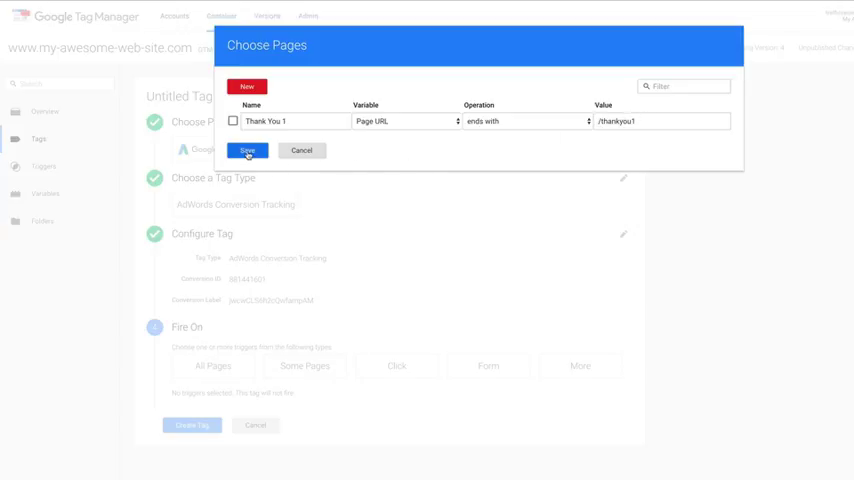
- Save the Thank You 1 trigger and publish the container live as Version 4
{"action": "left_click", "coordinate": [248, 150]}
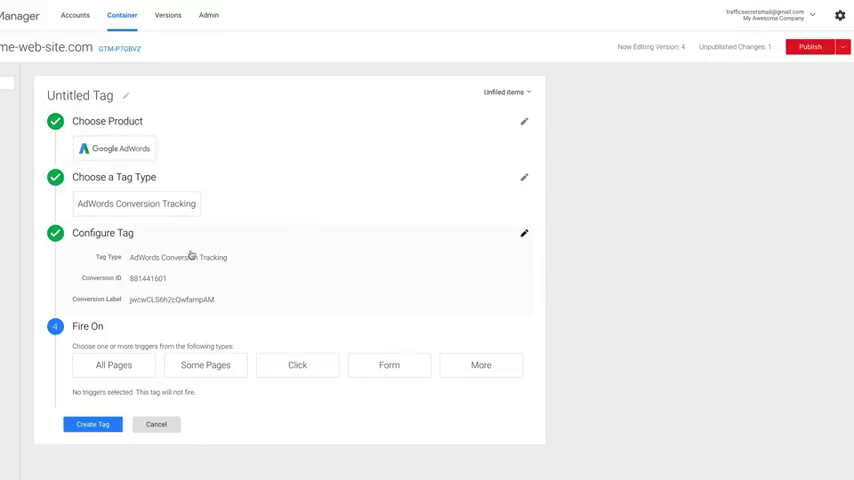
{"action": "mouse_move", "coordinate": [684, 142]}
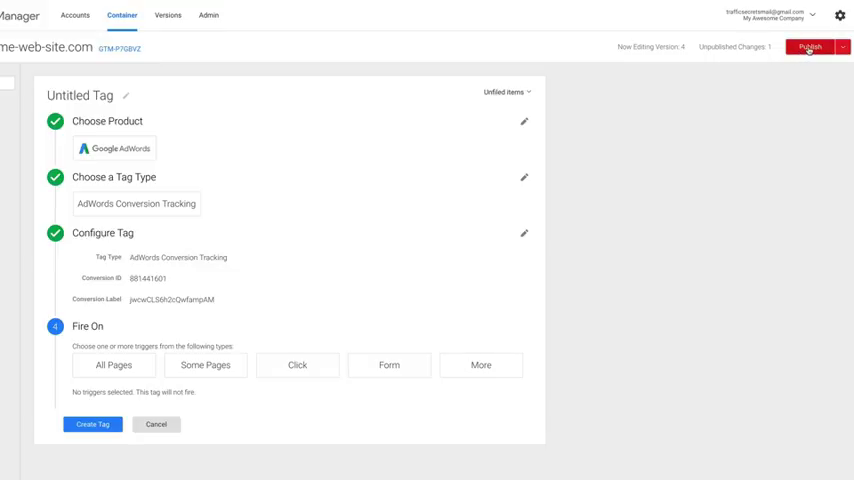
{"action": "left_click", "coordinate": [808, 46]}
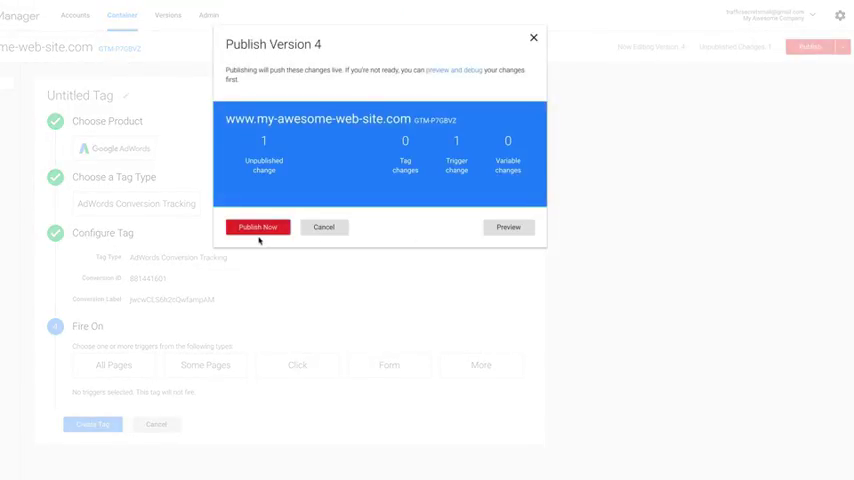
{"action": "left_click", "coordinate": [258, 226]}
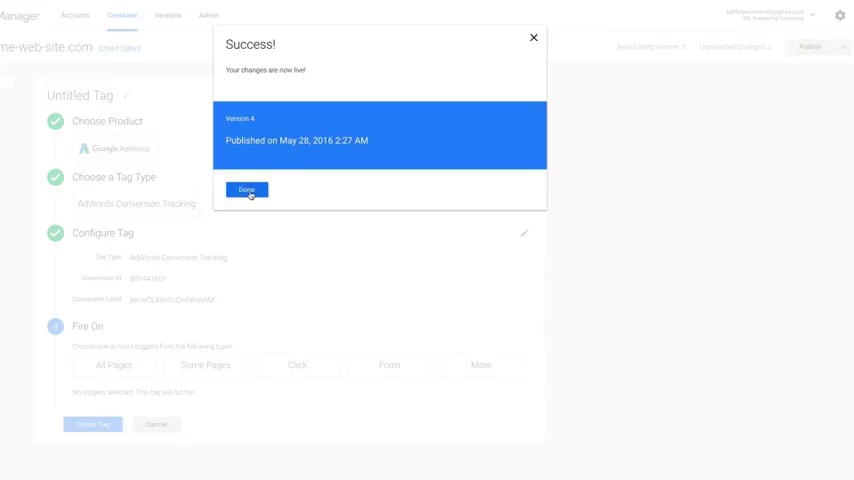
{"action": "left_click", "coordinate": [246, 190]}
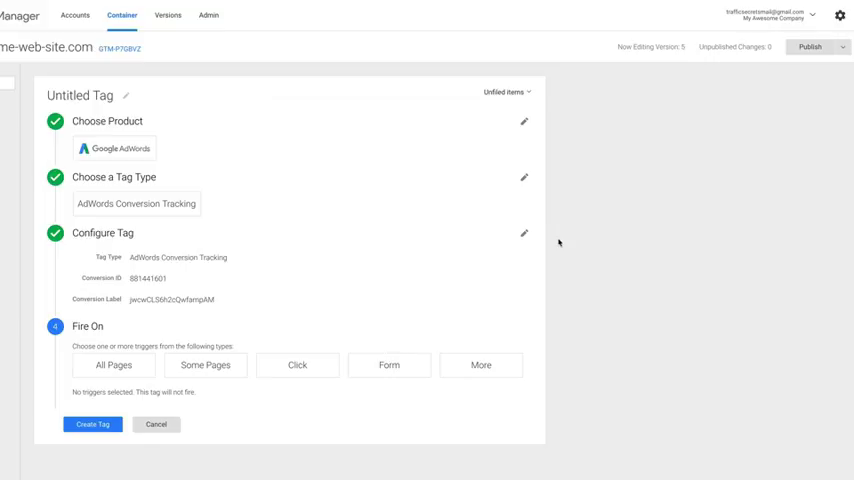
{"action": "mouse_move", "coordinate": [570, 240]}
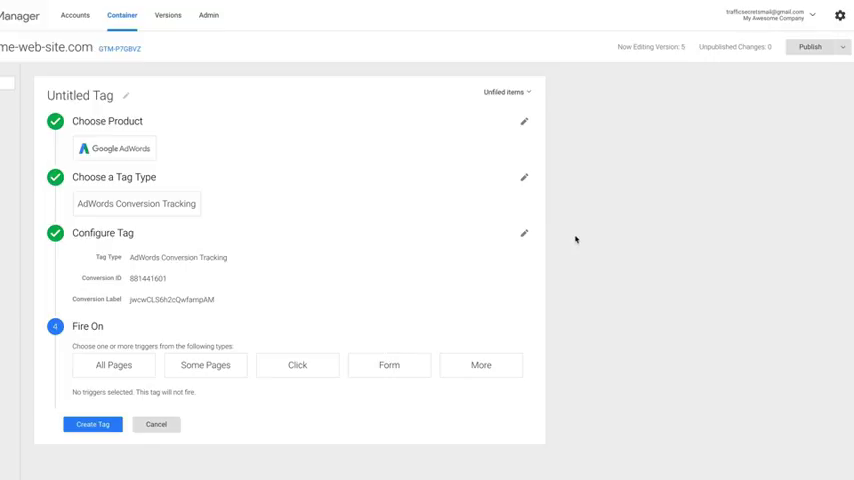